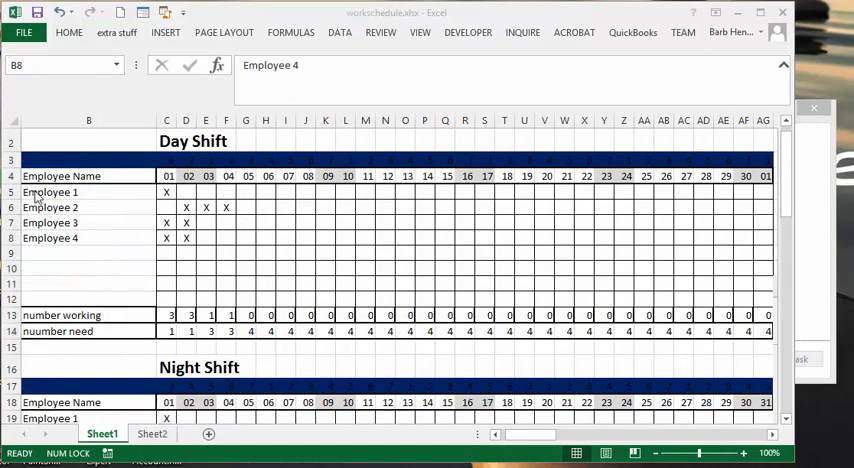
mouse_move(205, 197)
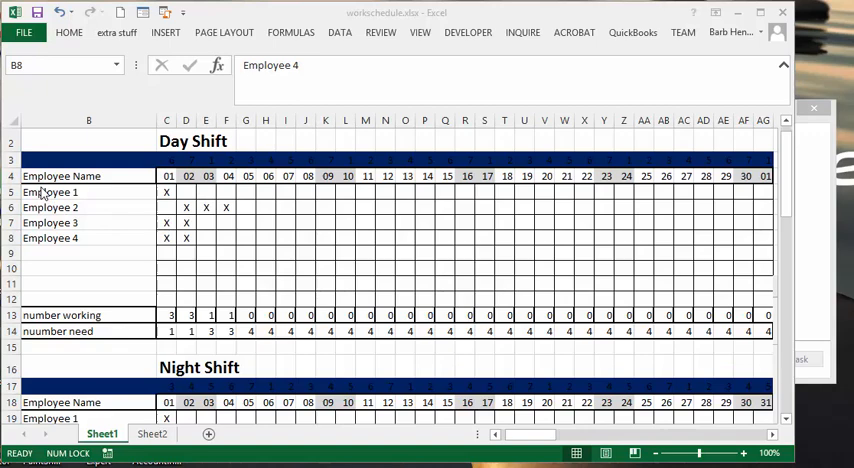
Select the Day Shift range B5:AG12, from Employee 1 across all day columns.
click(88, 191)
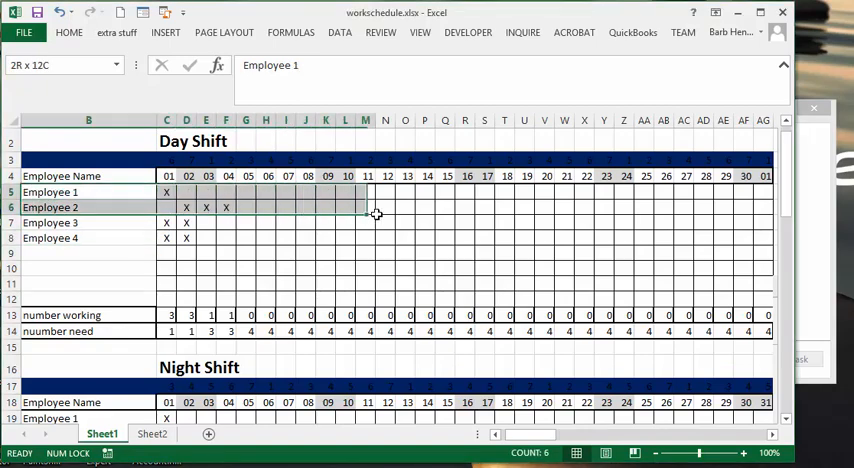
drag(375, 214, 725, 291)
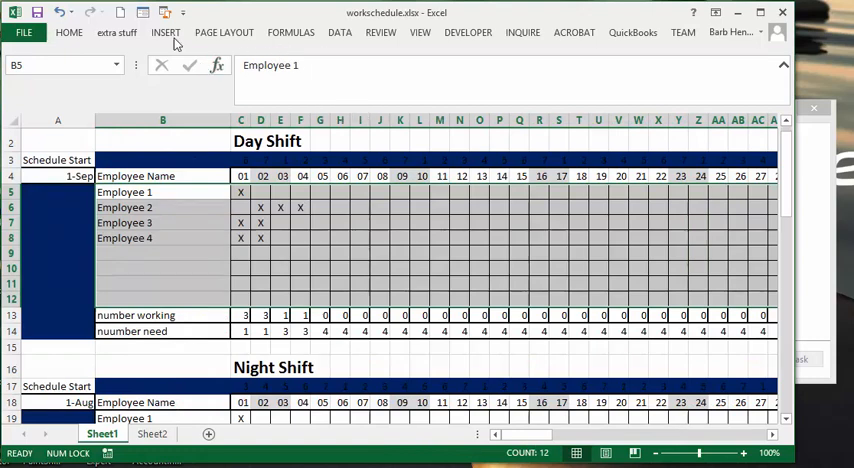
Insert a table from the selected range without headers, giving Column1, Column2 headers.
click(165, 32)
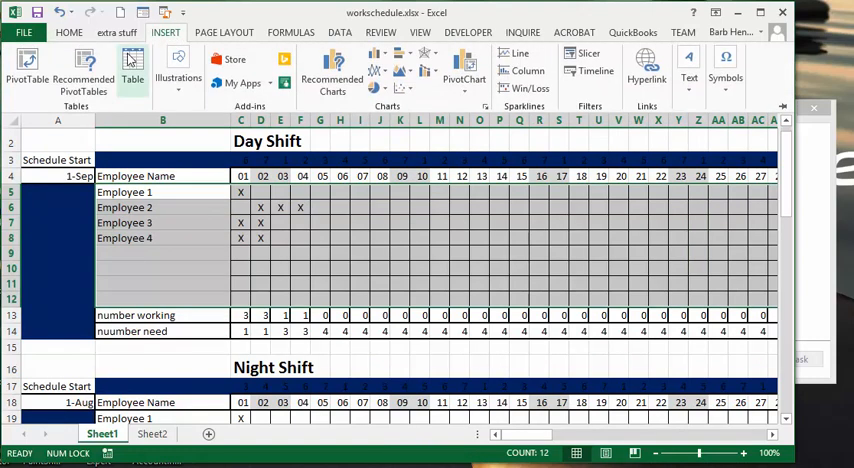
click(132, 70)
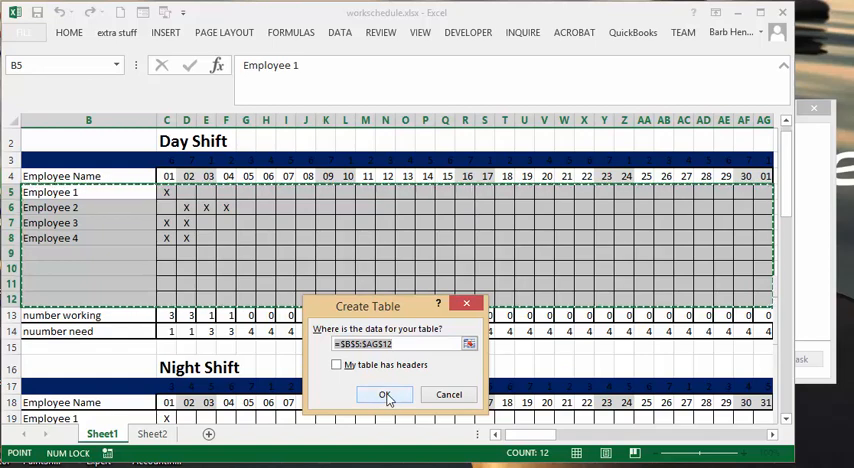
click(384, 394)
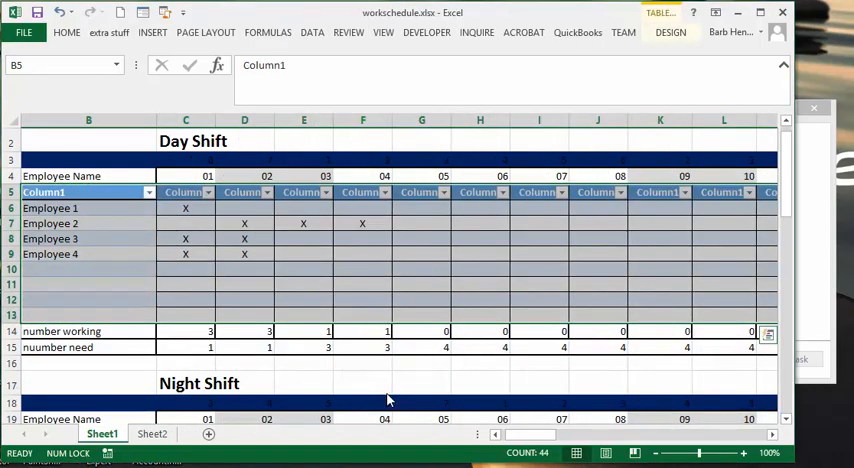
mouse_move(386, 383)
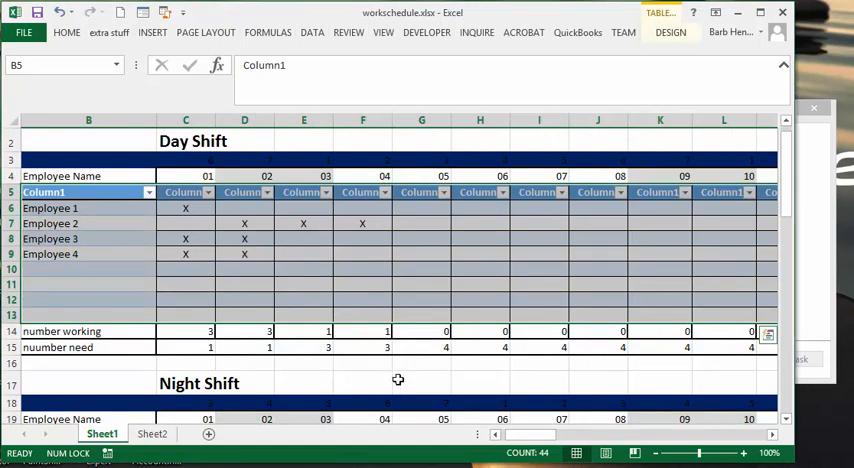
mouse_move(473, 364)
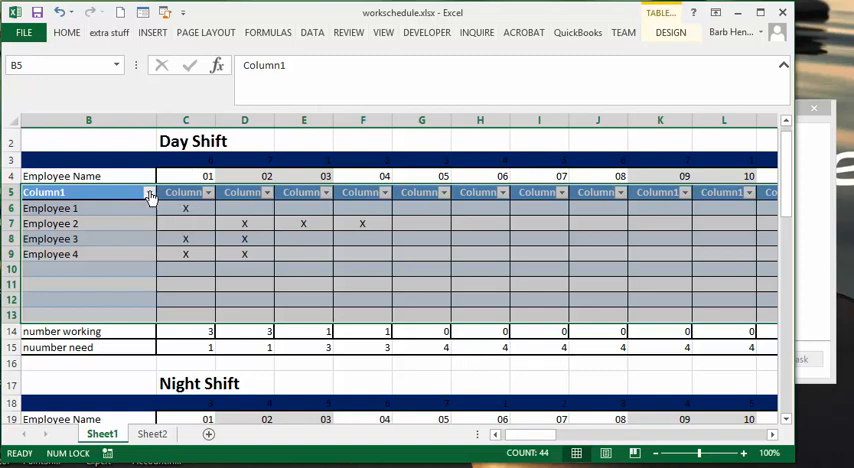
Filter Column1 to Employee 3 only, then reopen the Column1 filter list.
click(149, 196)
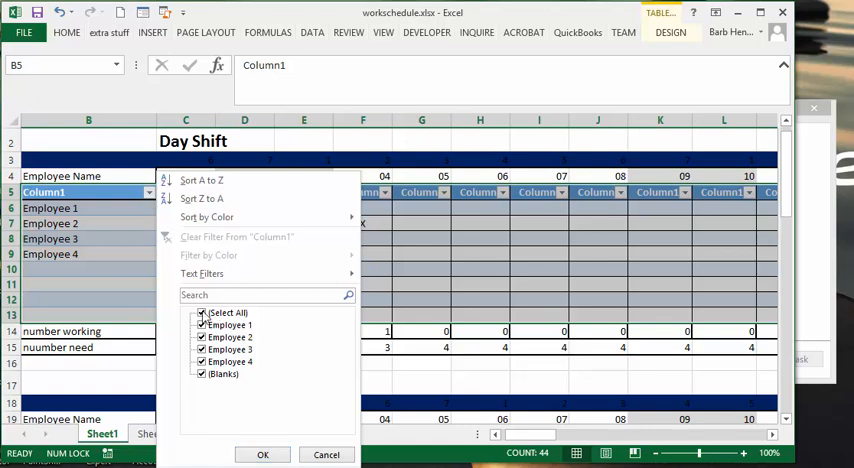
click(202, 312)
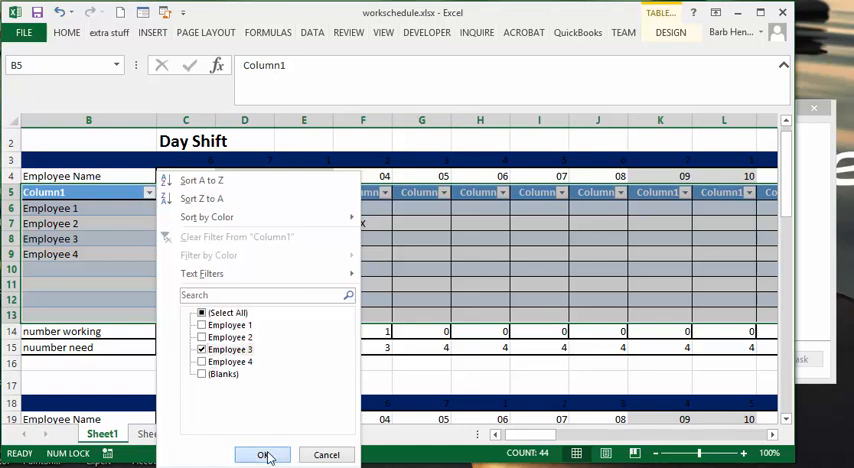
click(263, 455)
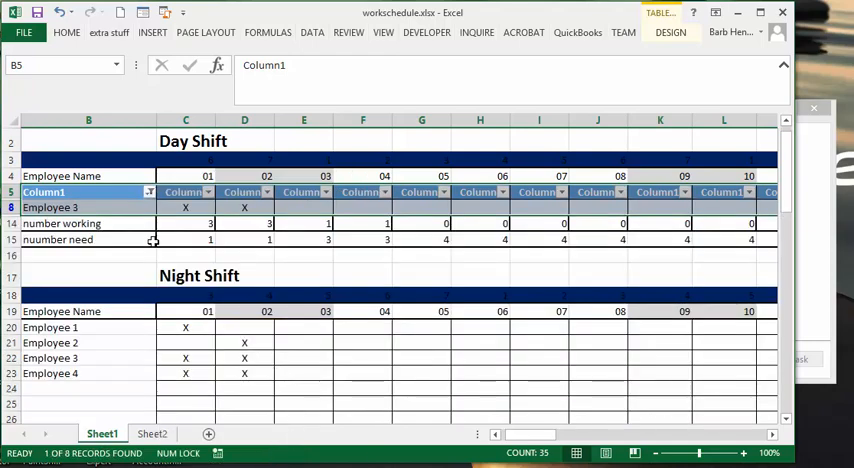
mouse_move(247, 199)
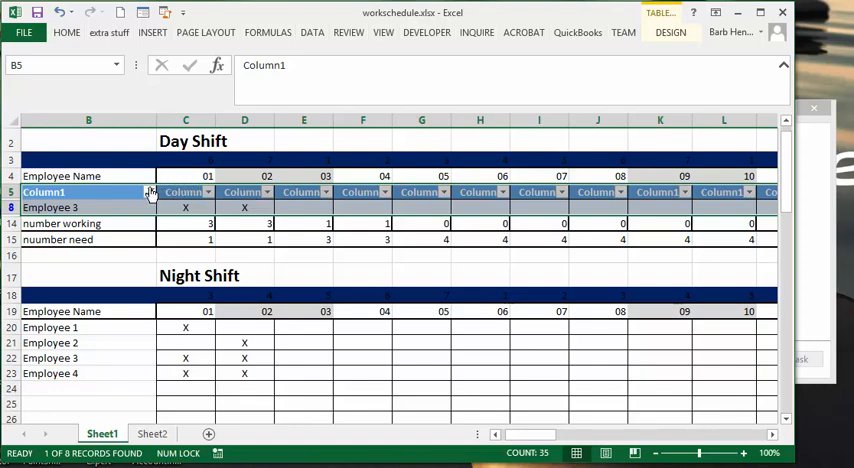
click(147, 193)
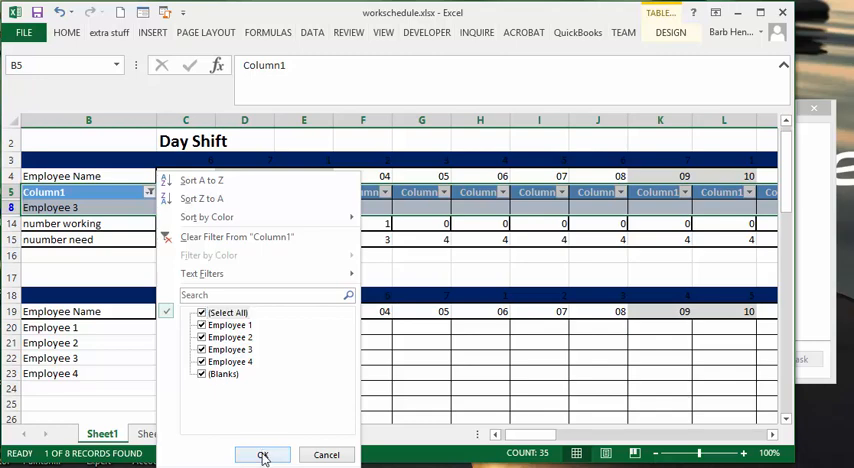
Clear the employee filter with Select All, then open the day 02 Column3 filter.
click(262, 455)
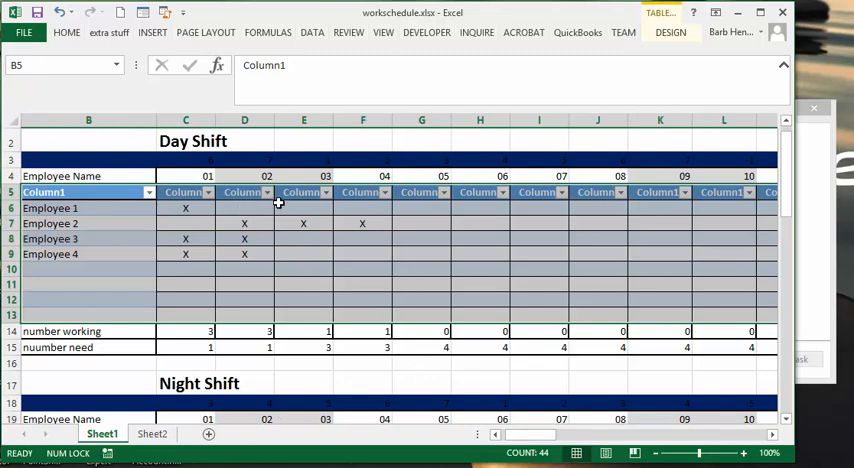
click(266, 192)
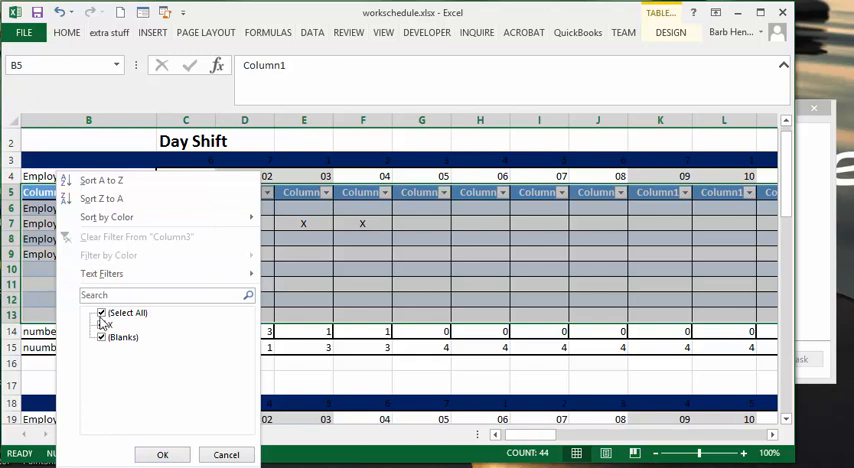
Filter Column3 (day 02) to show only rows marked X.
click(101, 312)
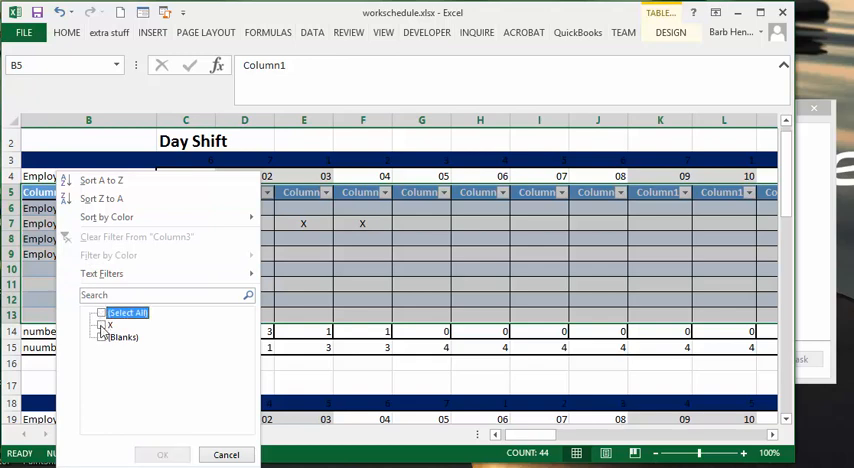
click(101, 324)
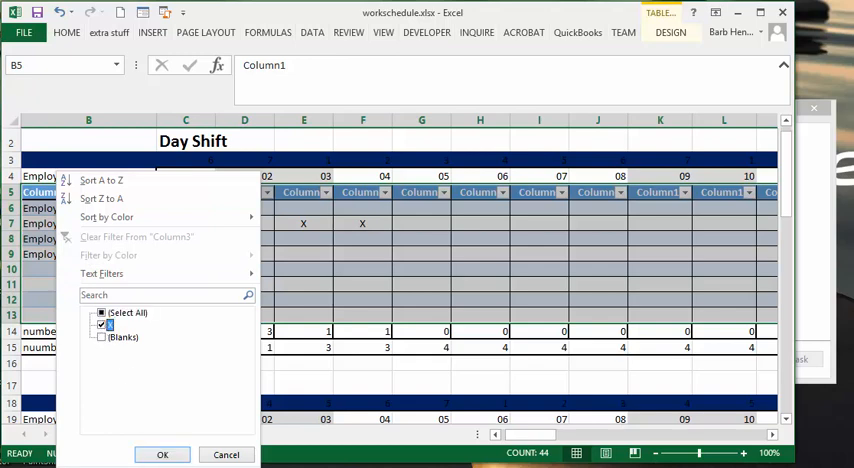
click(162, 454)
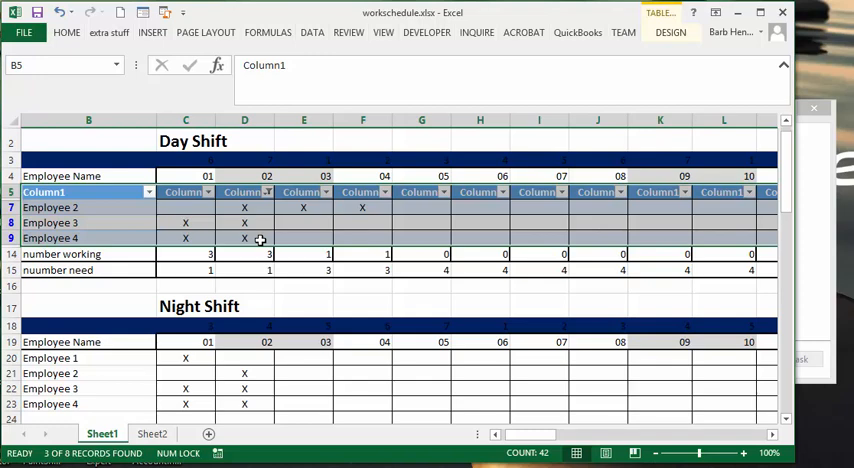
mouse_move(256, 238)
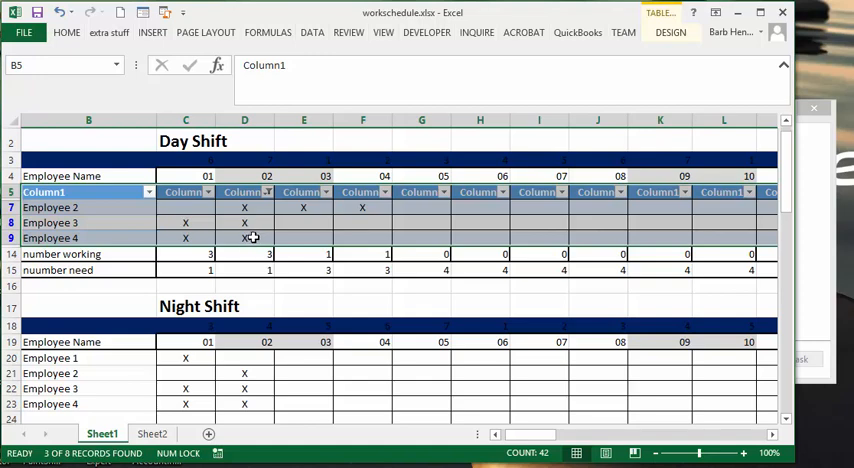
mouse_move(377, 216)
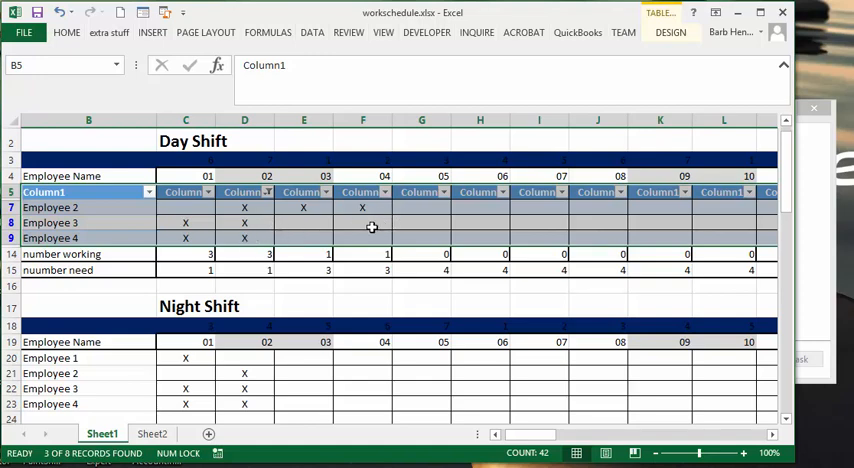
mouse_move(412, 243)
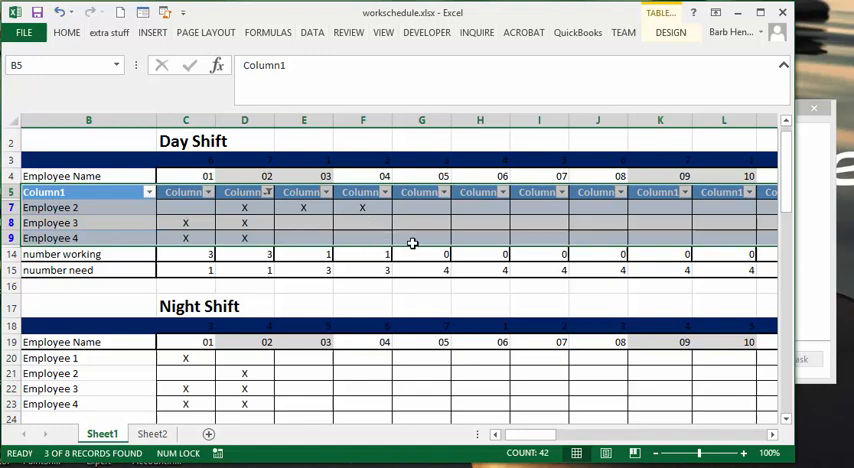
mouse_move(370, 245)
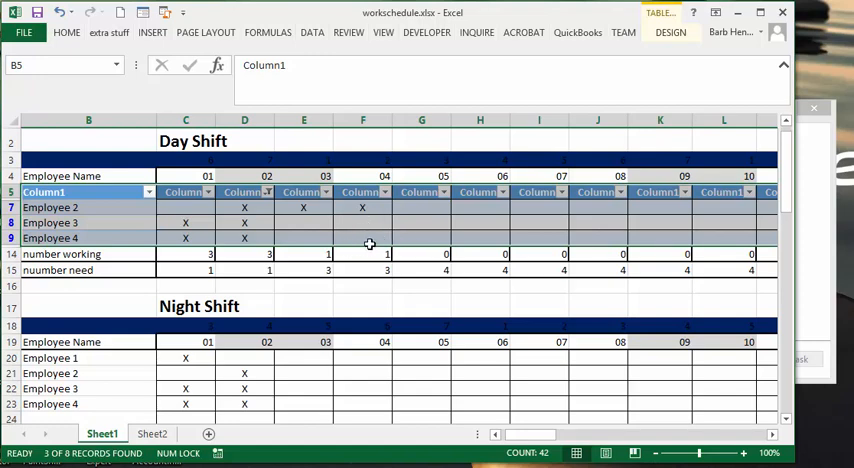